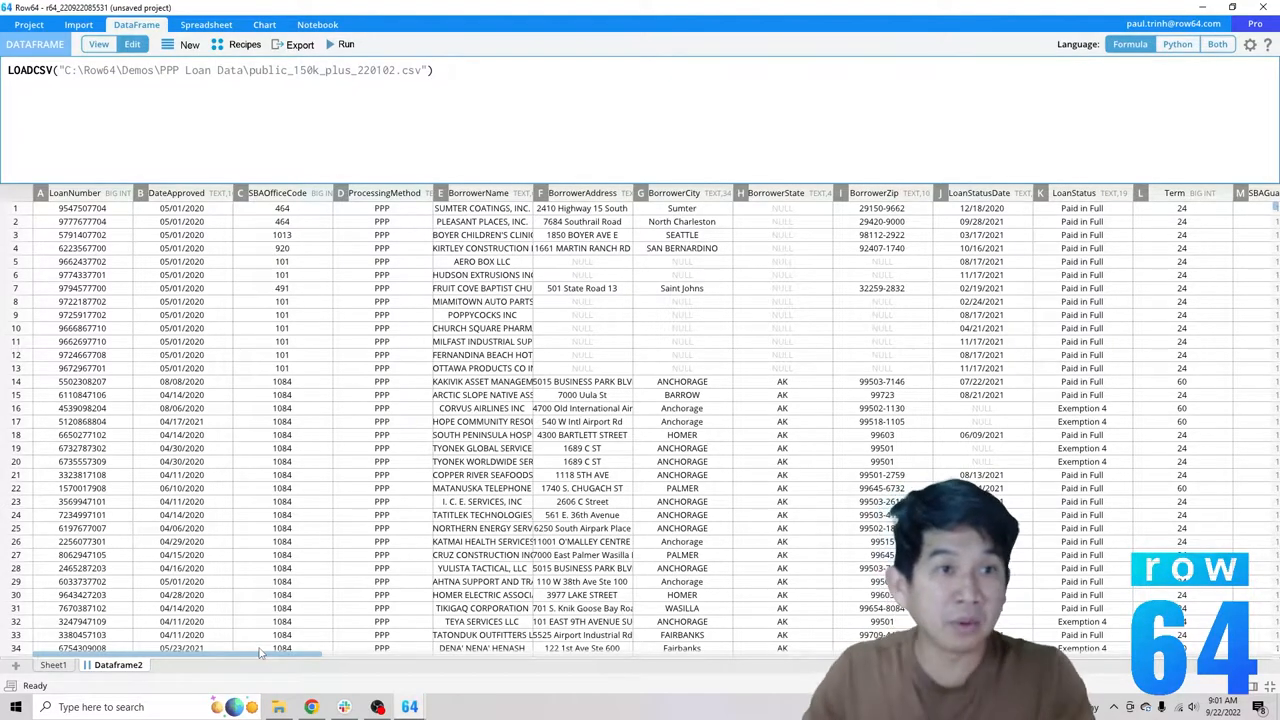
- Create a new empty Dataframe6 beside the loan dataframe
{"action": "left_click", "coordinate": [109, 44]}
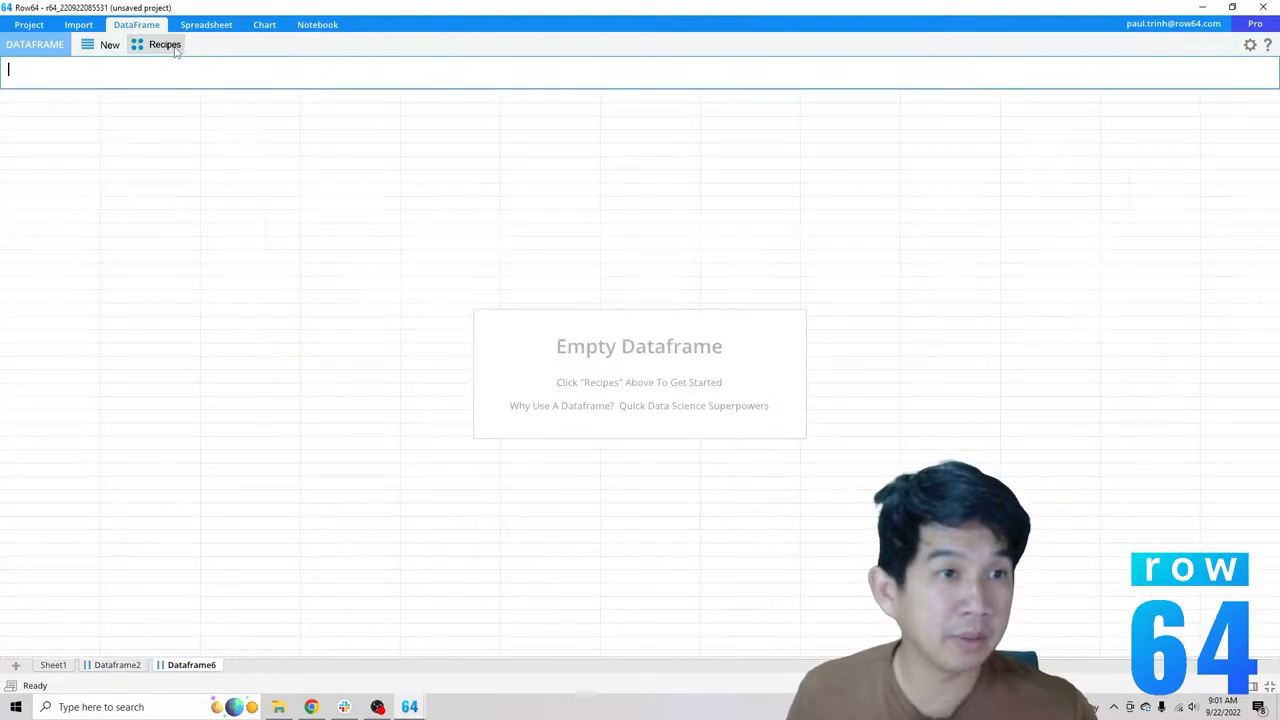
- Enter the formula LOADCSV("scatter") to load the X, Y, Z scatter data
{"action": "left_click", "coordinate": [164, 44]}
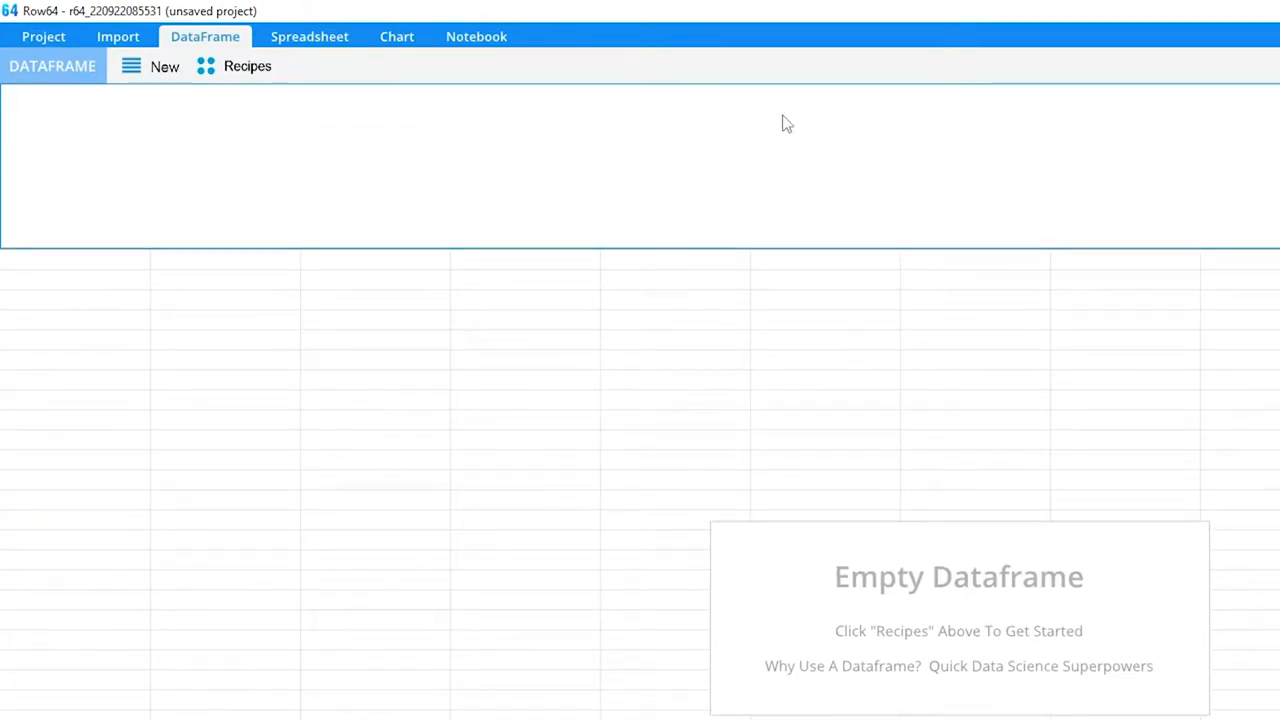
{"action": "type", "text": "LOADCSV"}
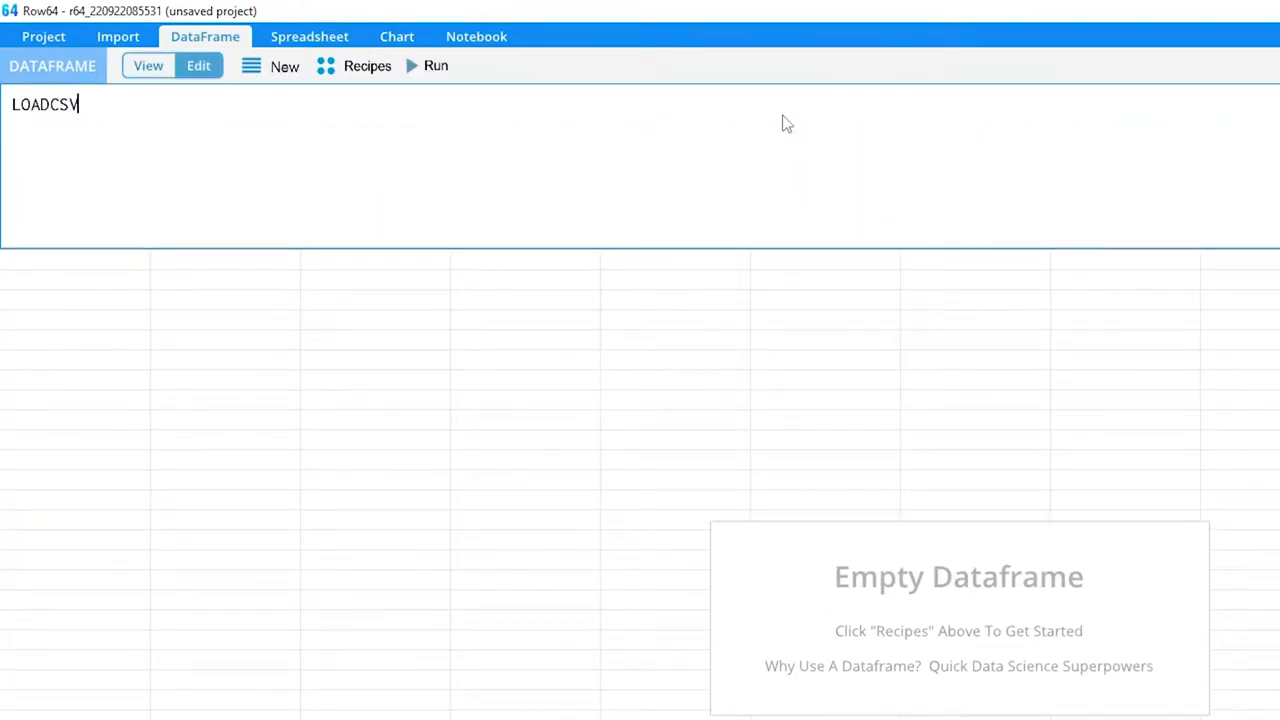
{"action": "type", "text": "('"}
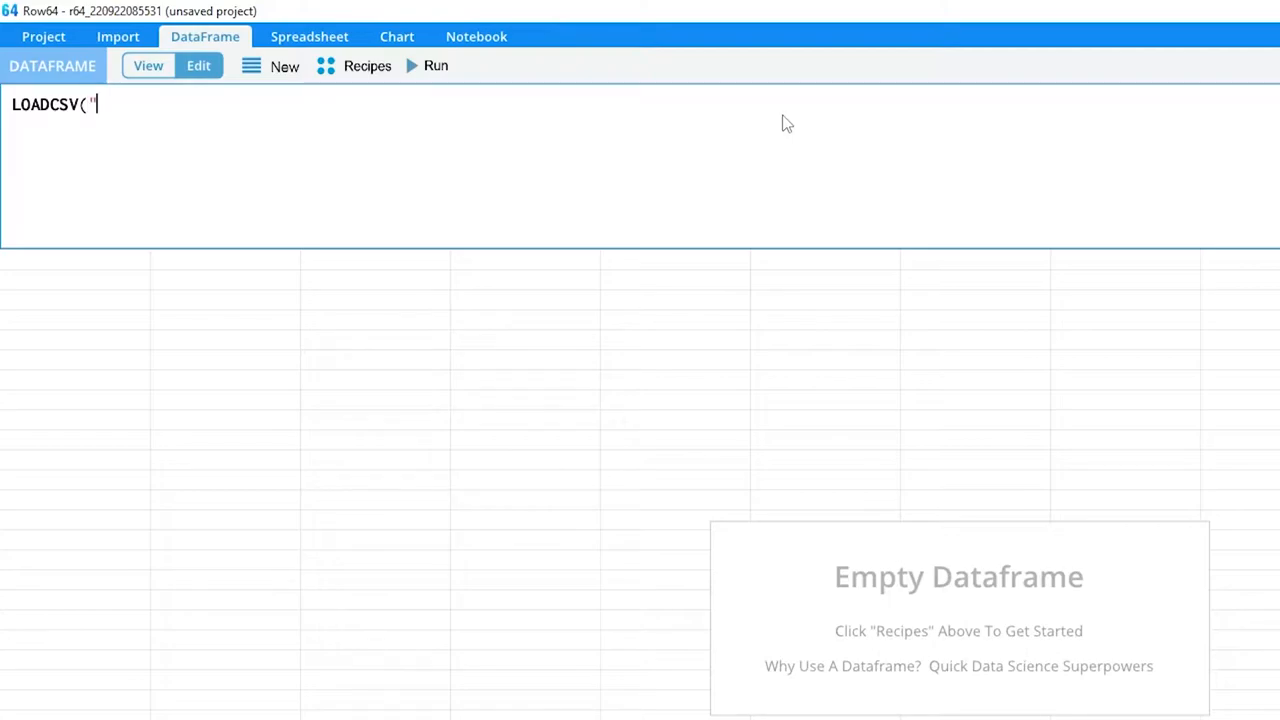
{"action": "type", "text": "scat"}
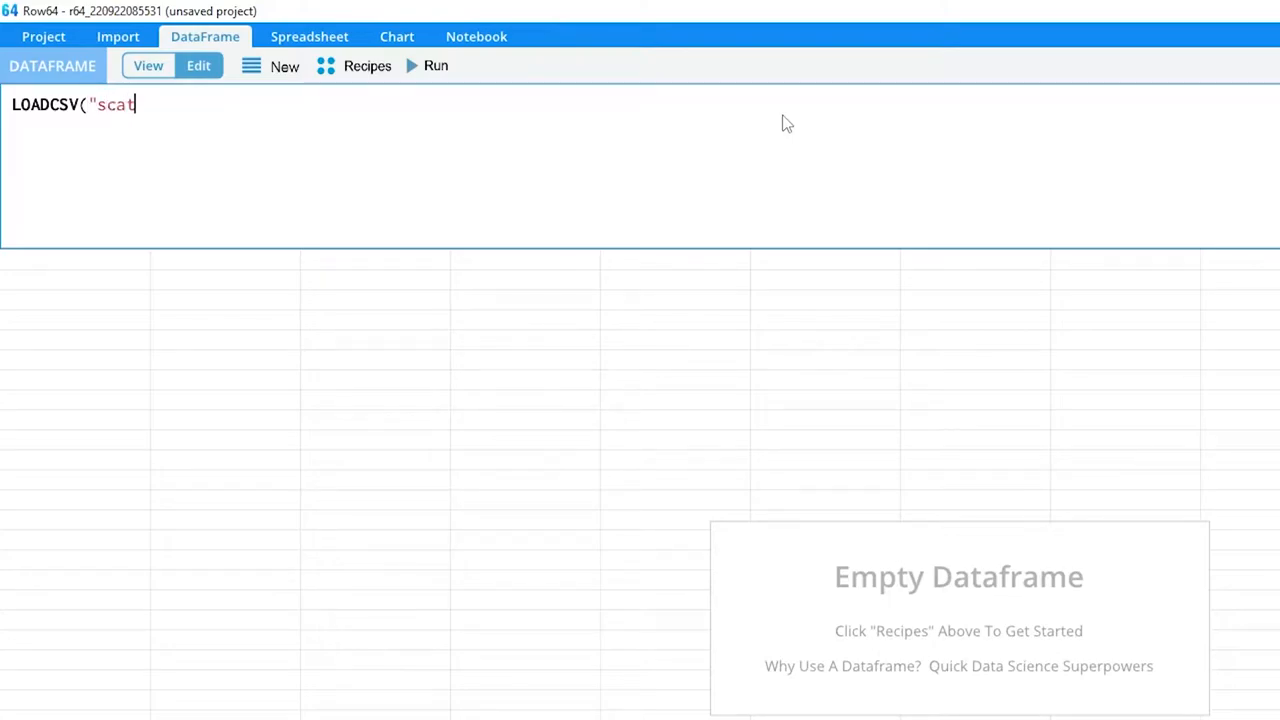
{"action": "type", "text": "ter"}
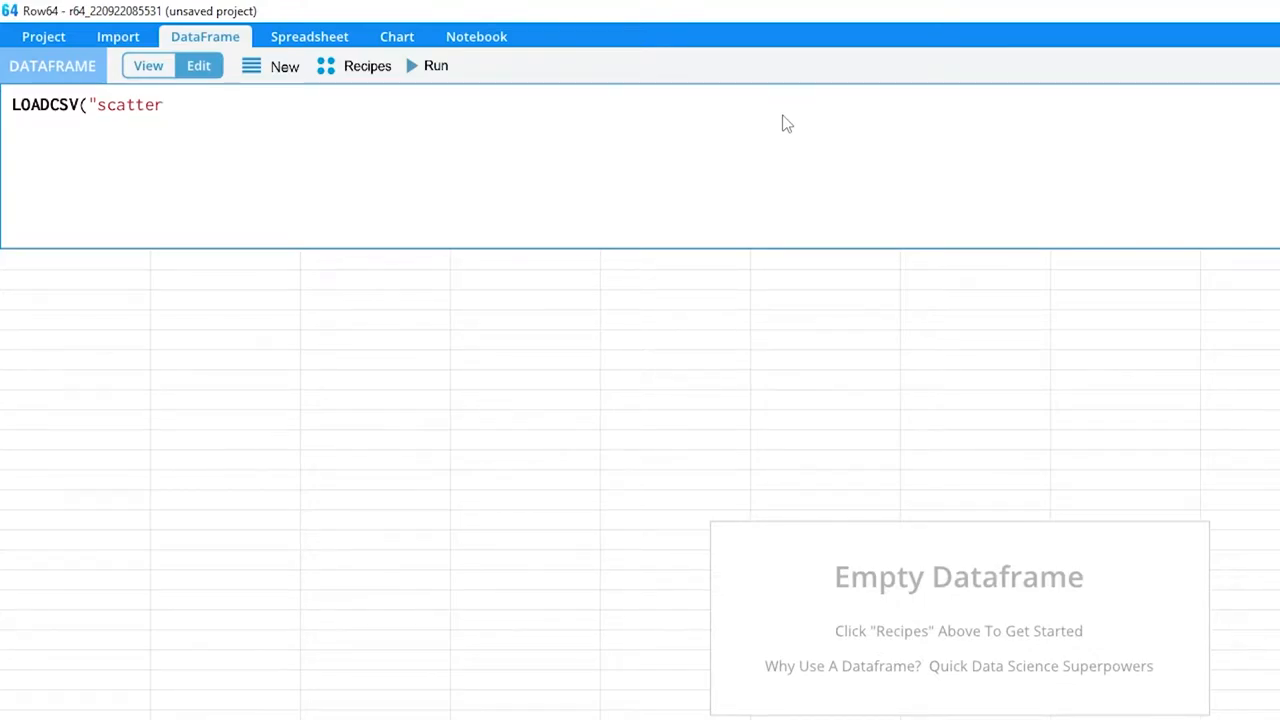
{"action": "type", "text": "\")"}
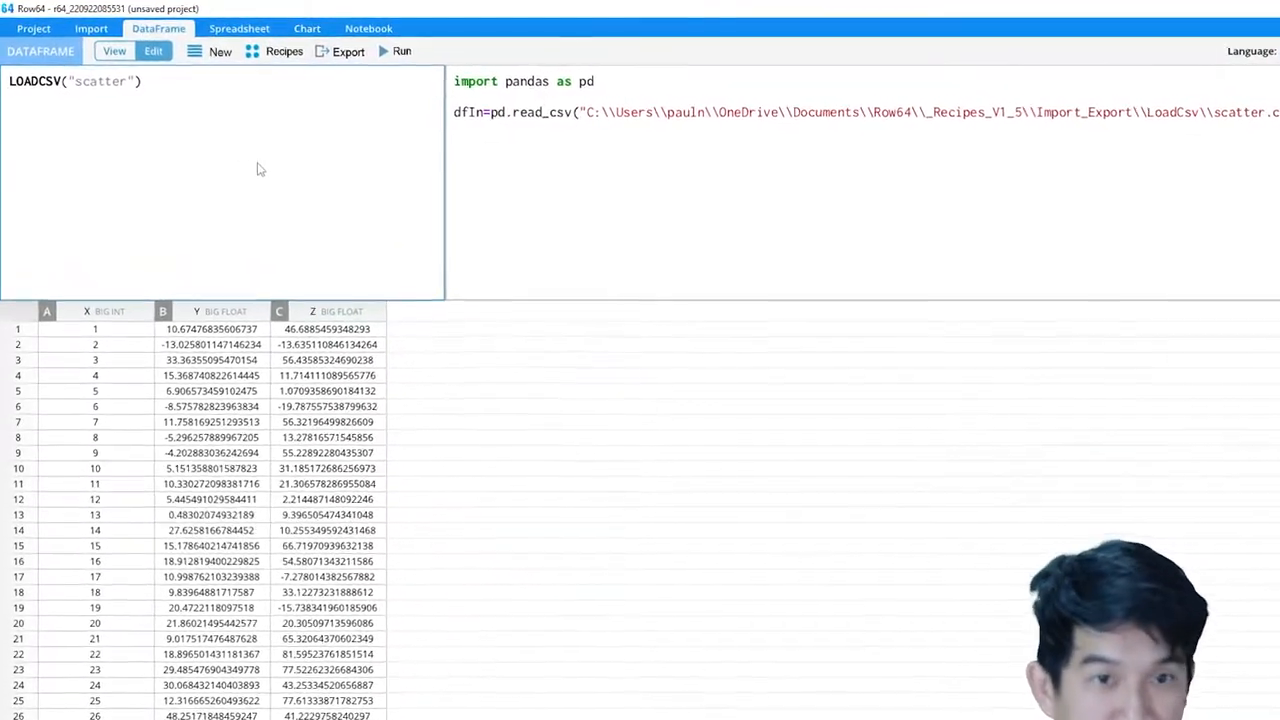
- Add the line df=dfIn[['Y','Z','X']] to the formula editor
{"action": "type", "text": "df="}
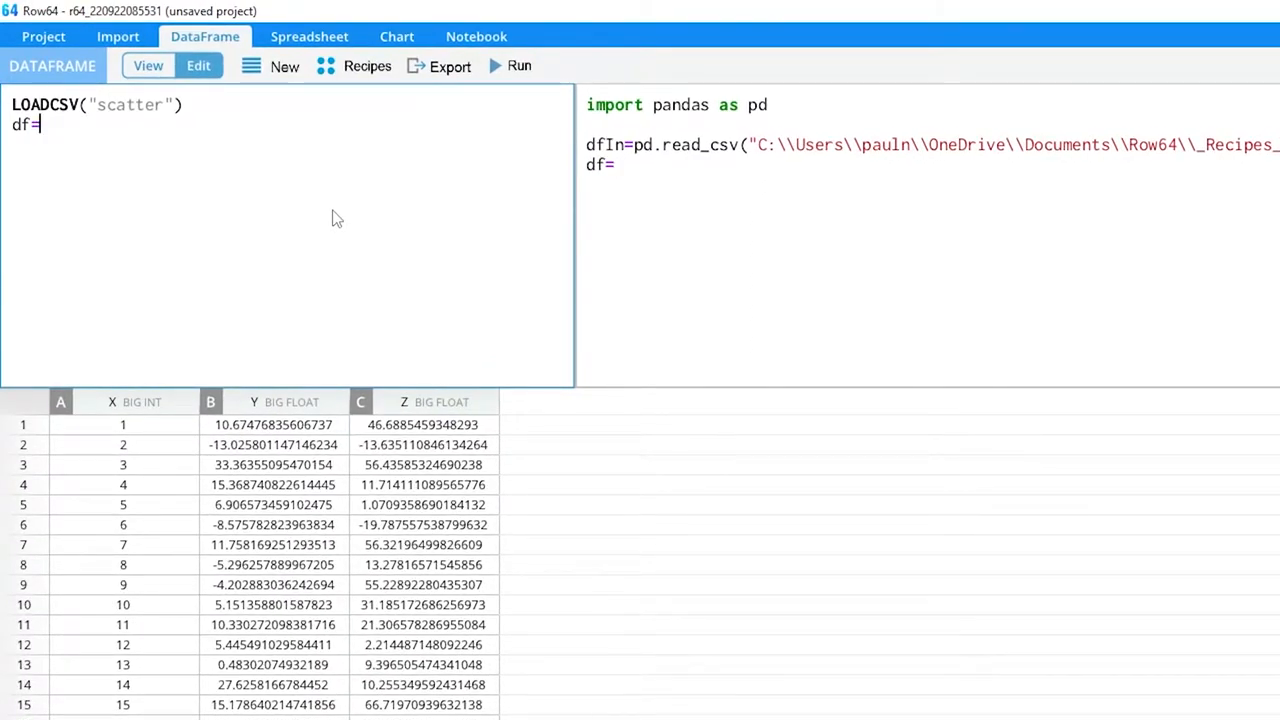
{"action": "type", "text": "dfI"}
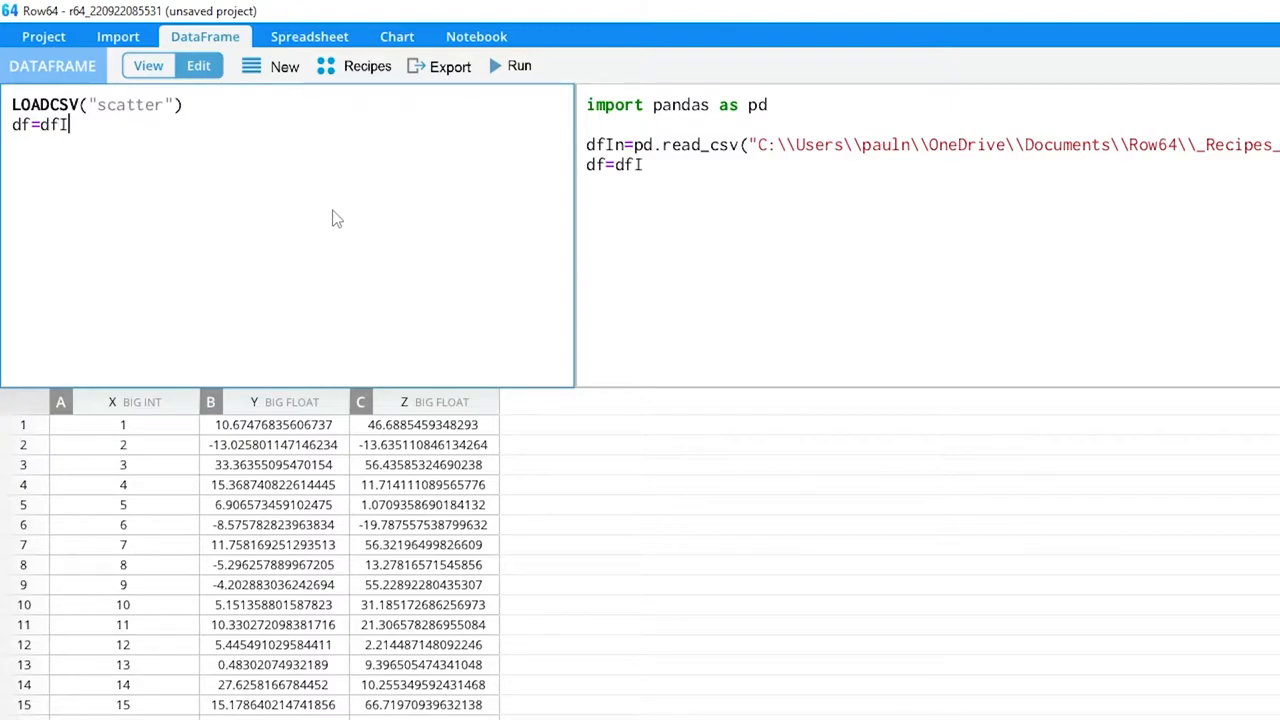
{"action": "type", "text": "n[["}
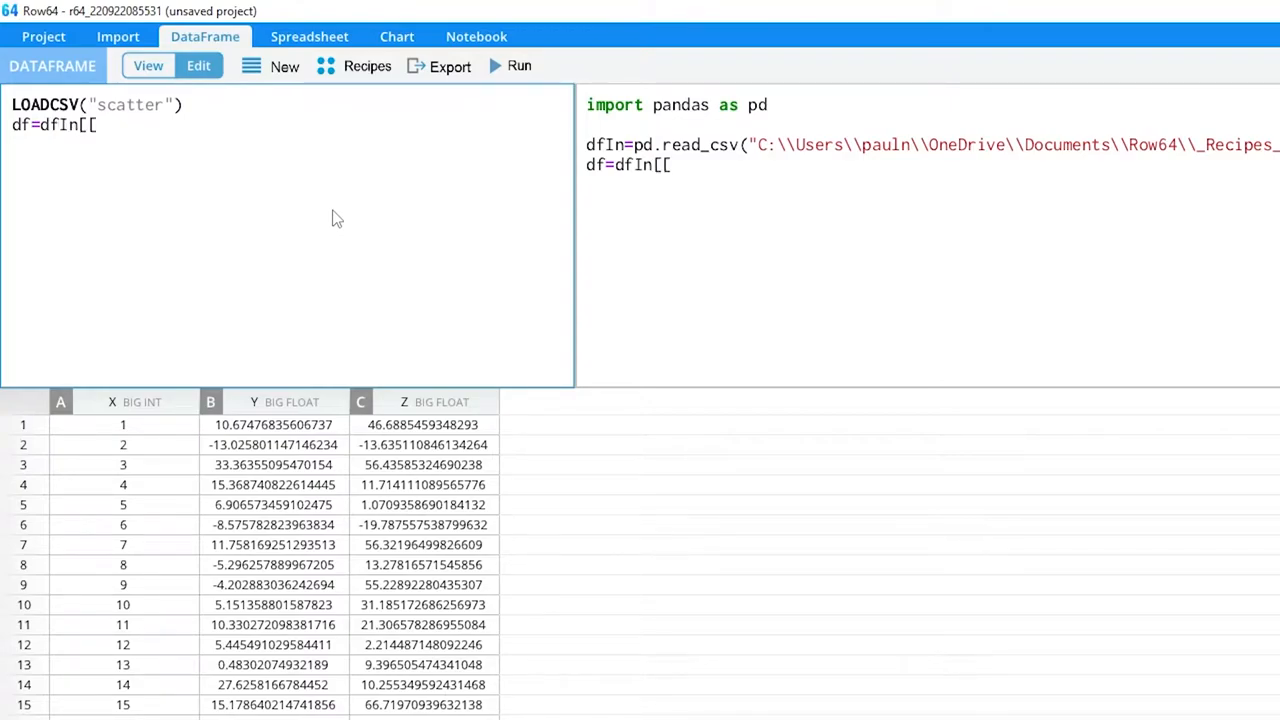
{"action": "type", "text": "]]"}
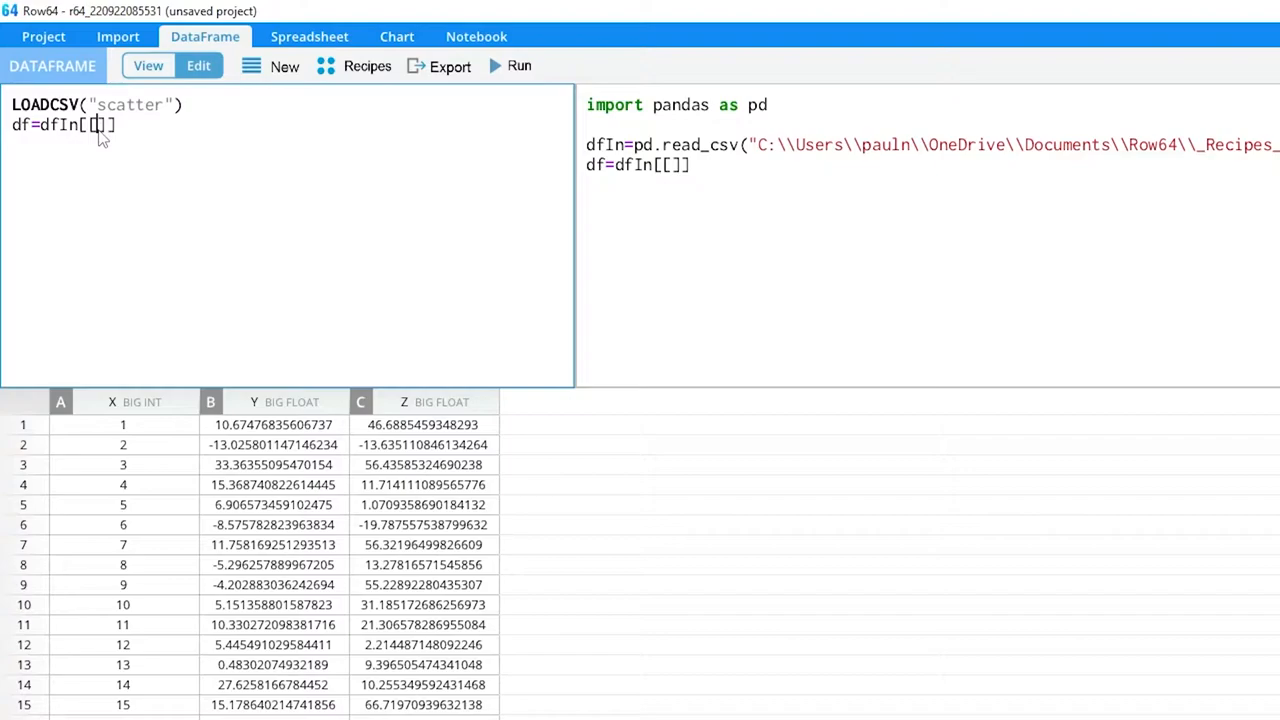
{"action": "type", "text": "'Y'"}
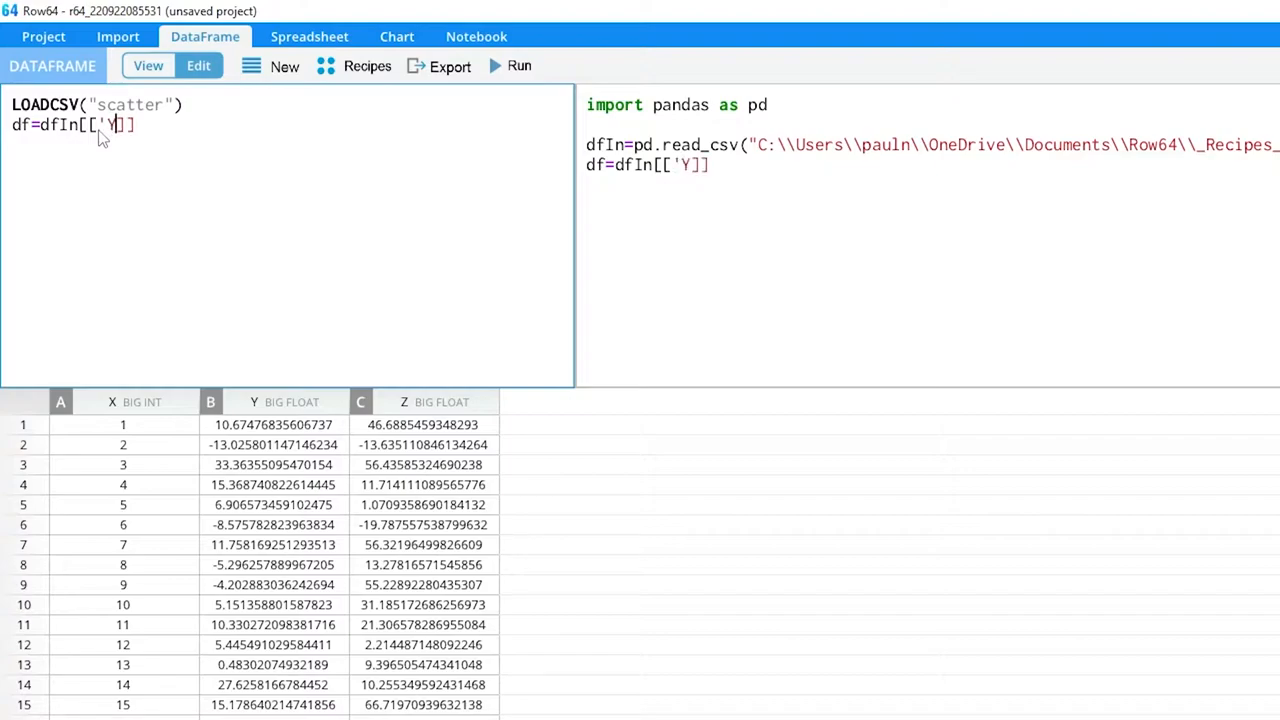
{"action": "type", "text": ",'Z',"}
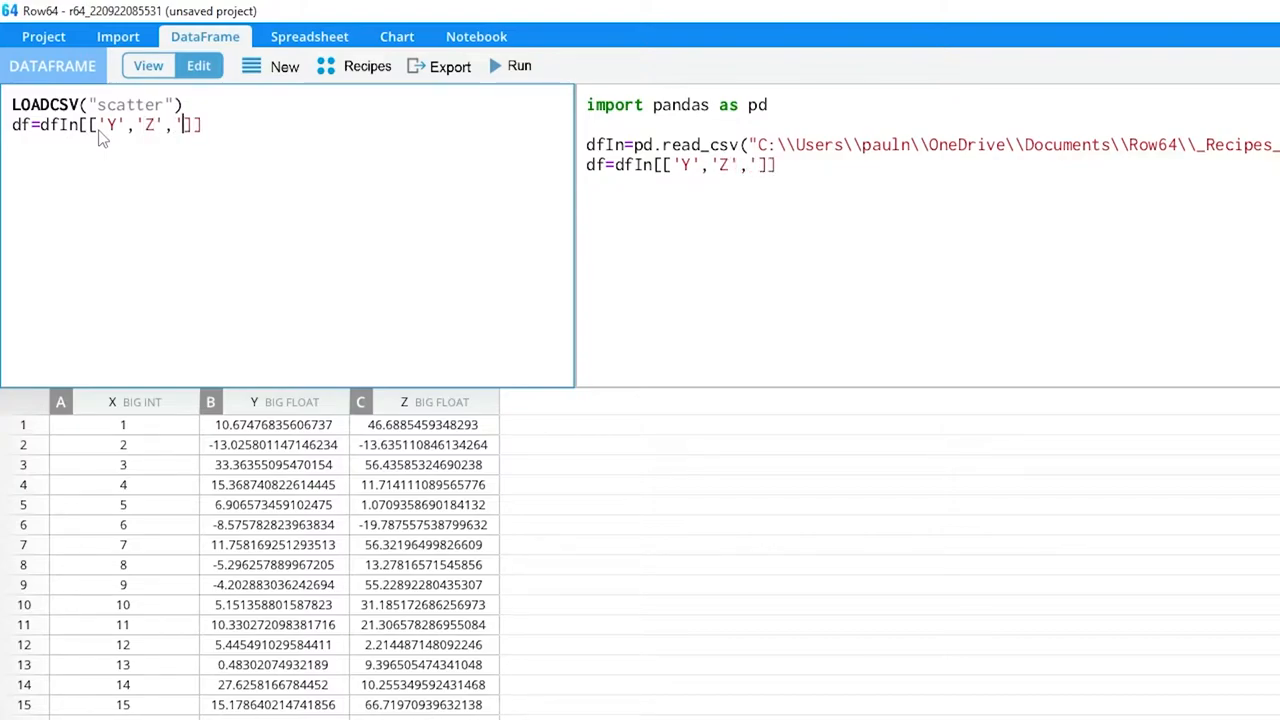
{"action": "type", "text": "X"}
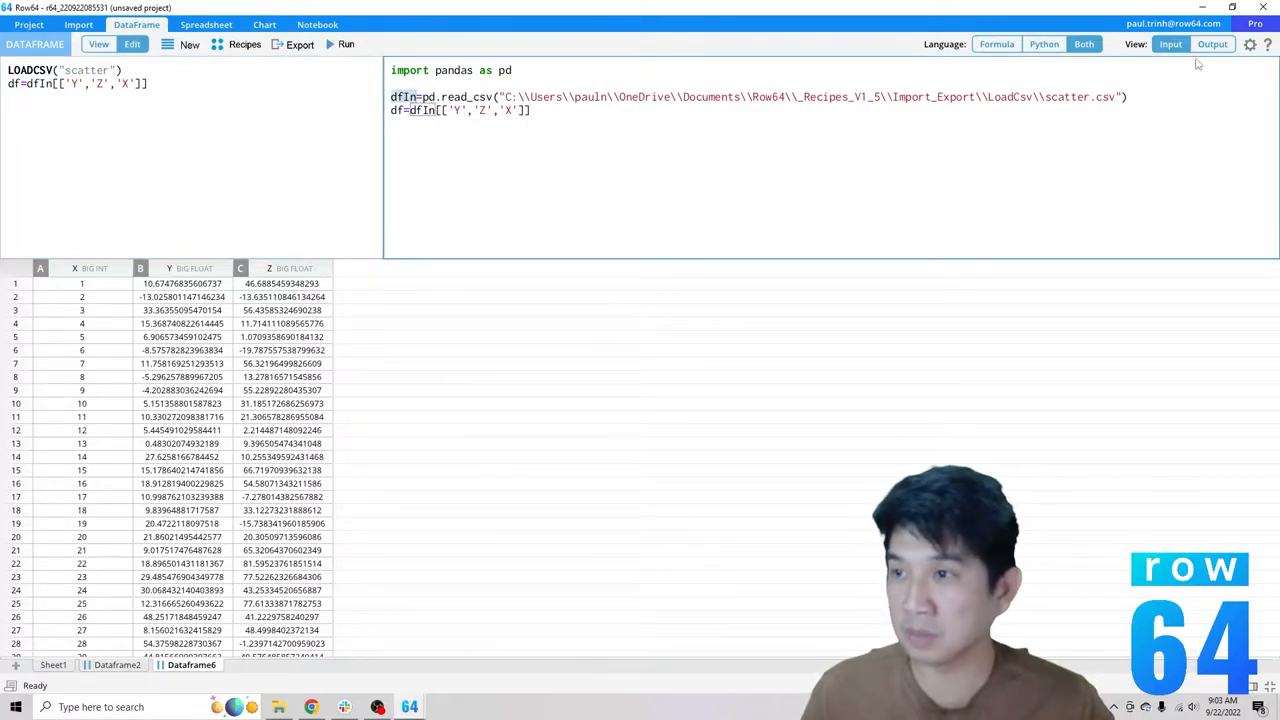
- Run the formula so the table displays columns Y, Z, X
{"action": "left_click", "coordinate": [1212, 44]}
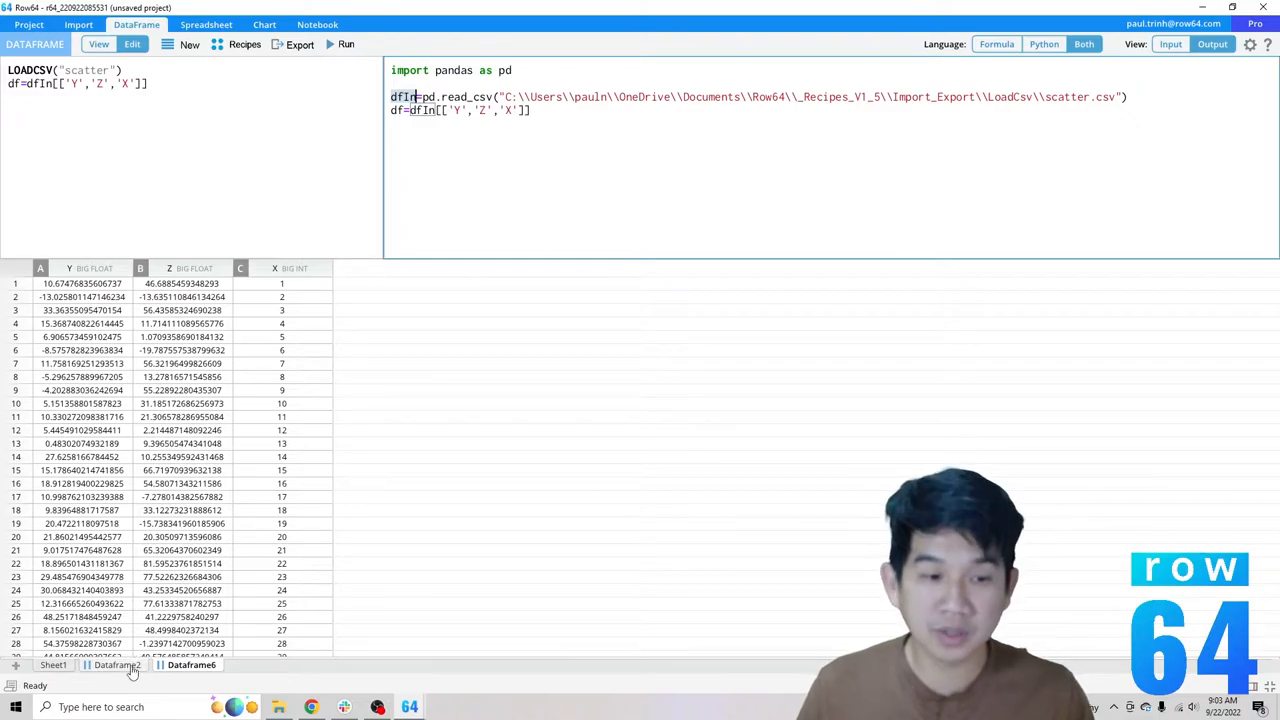
- Return to the Dataframe2 loan data and select the SBAOfficeCode column
{"action": "left_click", "coordinate": [113, 665]}
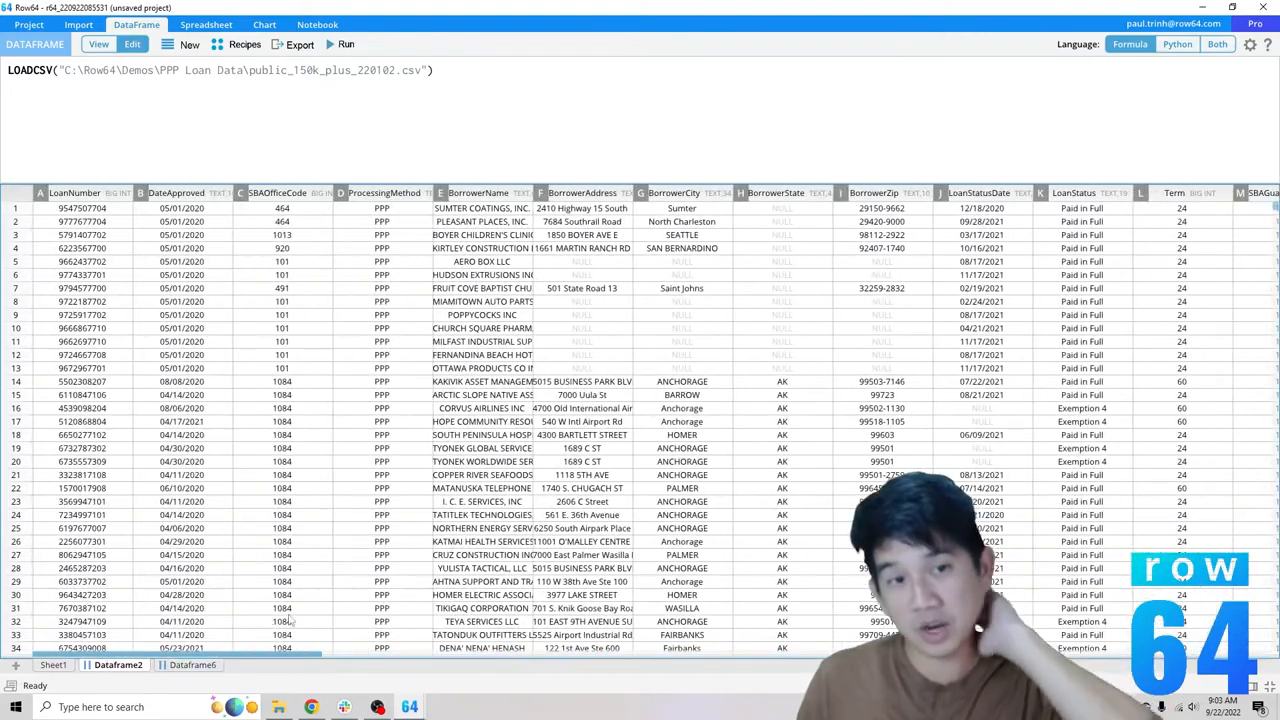
{"action": "left_click", "coordinate": [282, 192]}
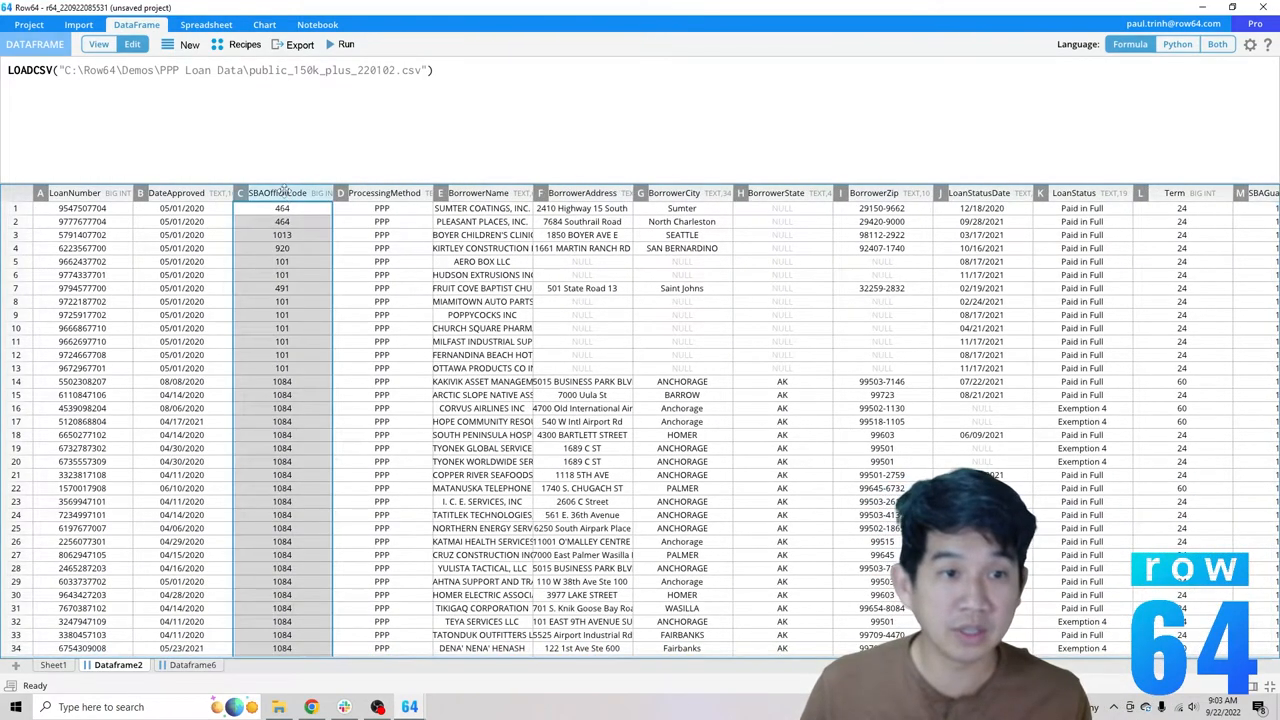